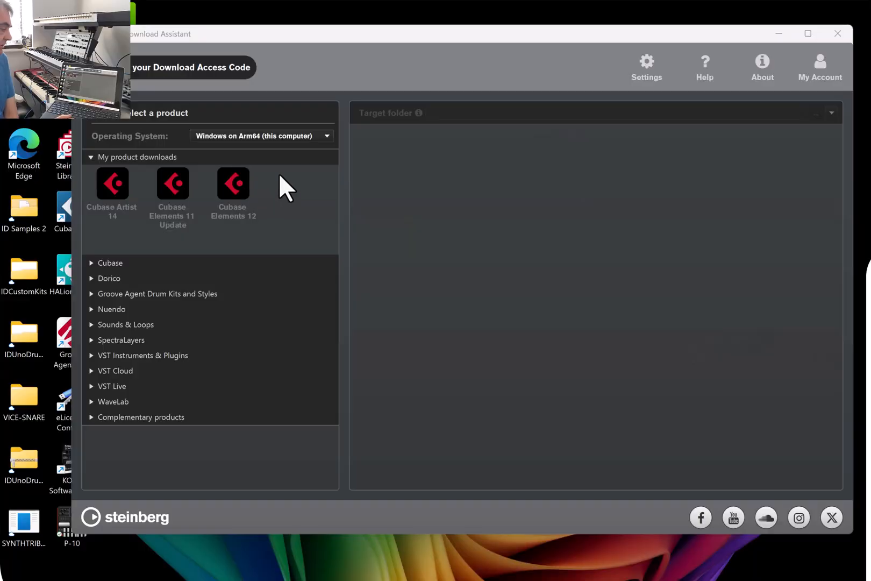
mouse_move(339, 156)
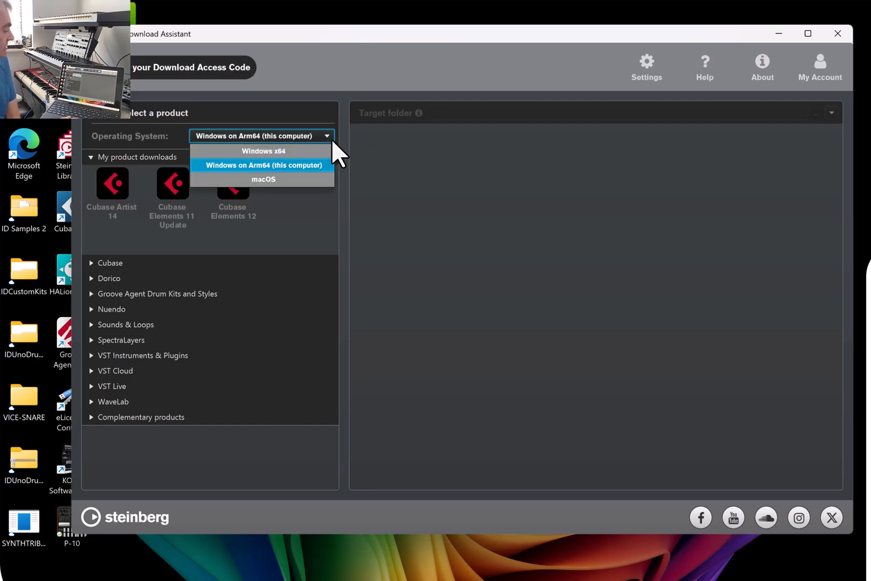
Keep Windows on Arm64 as the target and launch Cubase from the desktop shortcut.
left_click(263, 165)
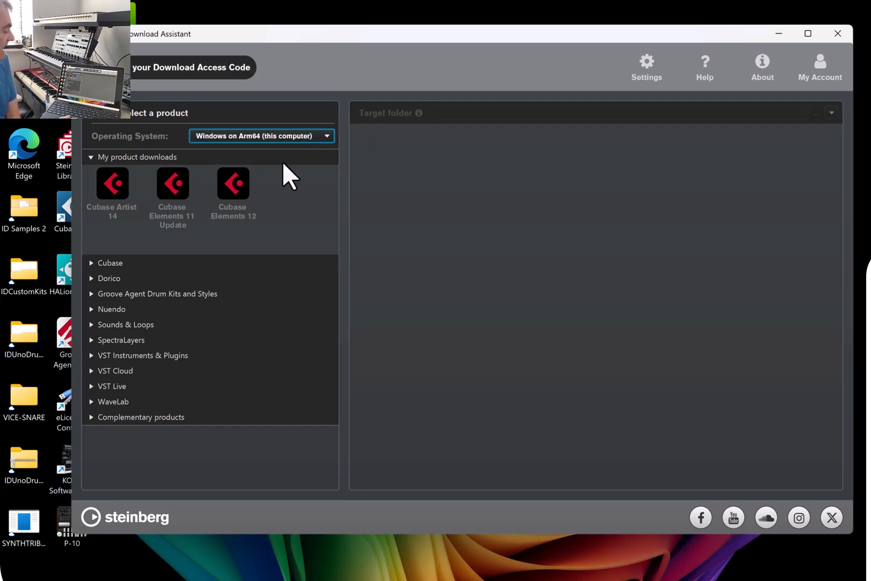
mouse_move(144, 205)
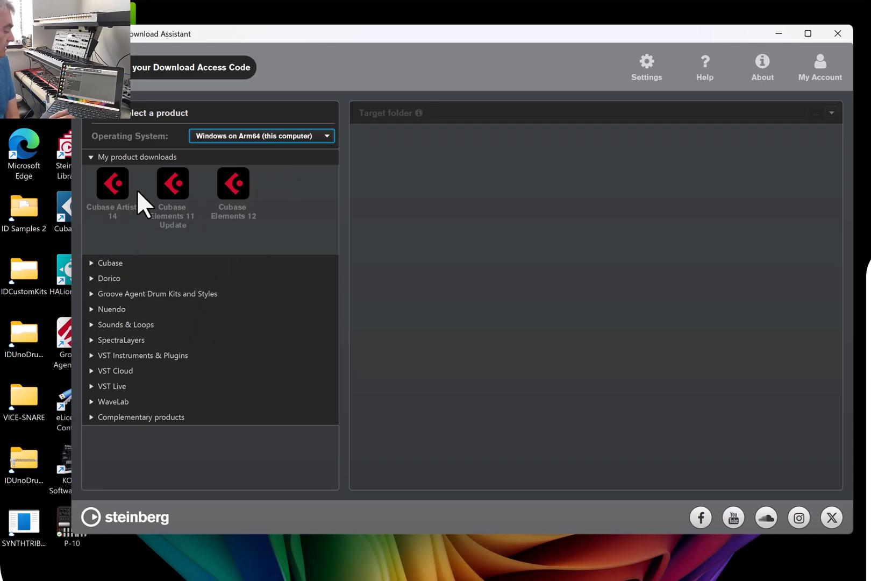
mouse_move(239, 227)
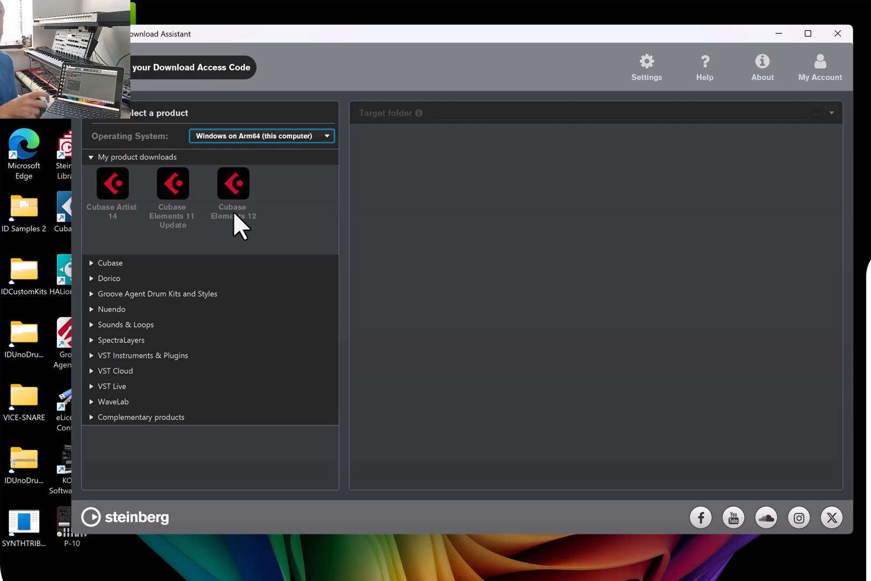
mouse_move(350, 184)
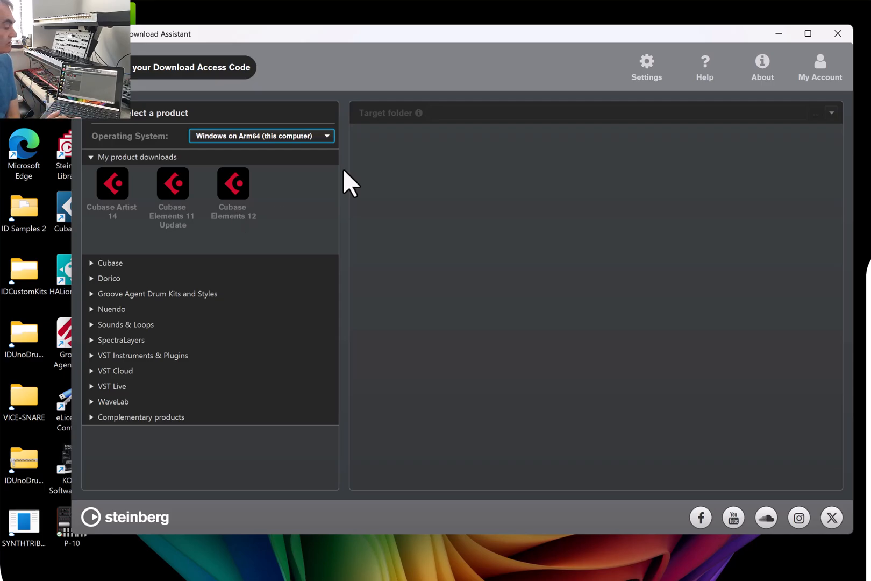
mouse_move(839, 34)
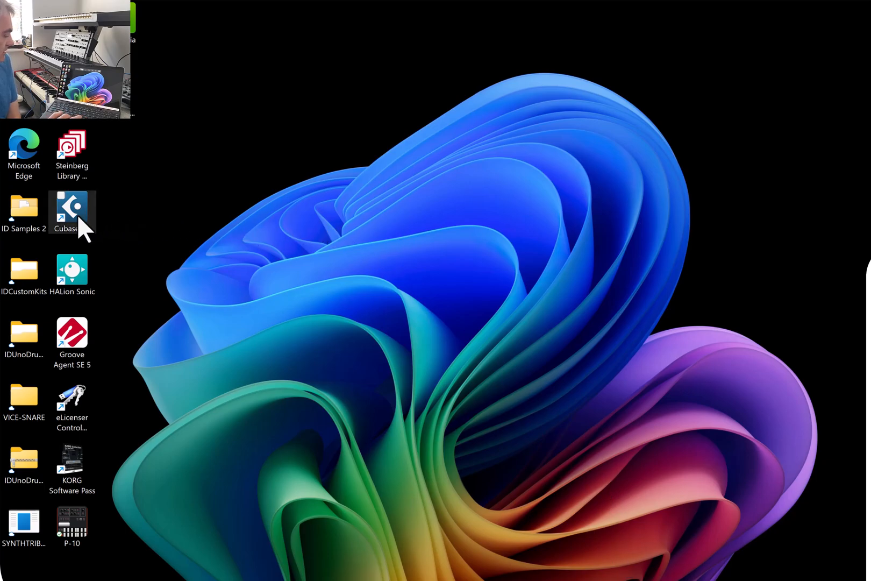
double_click(72, 213)
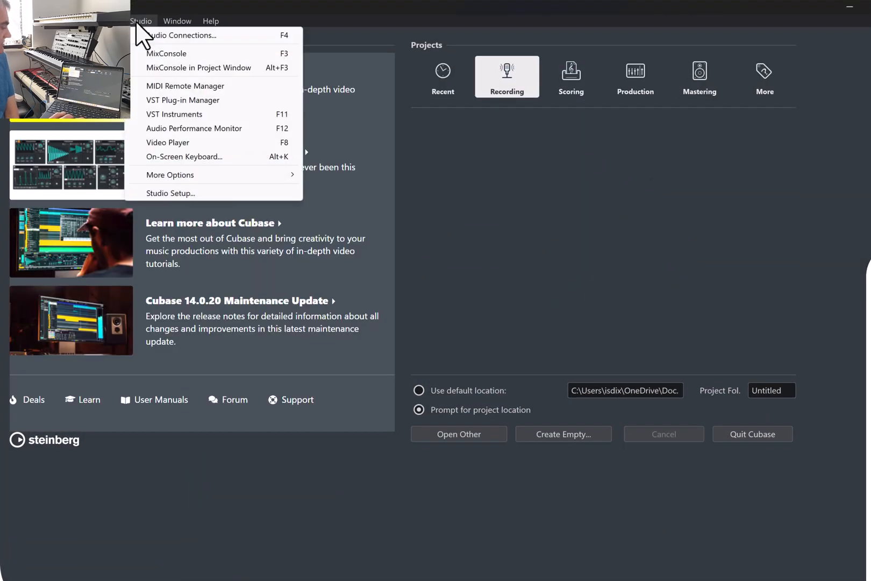
In Studio Setup, show Audio System settings with Steinberg built-in ASIO Driver kept as driver.
left_click(170, 192)
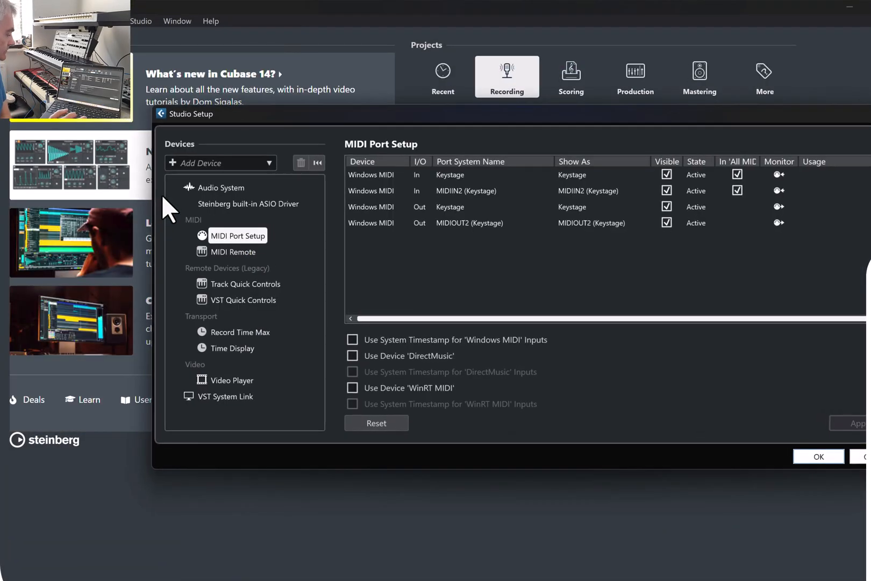
left_click(249, 204)
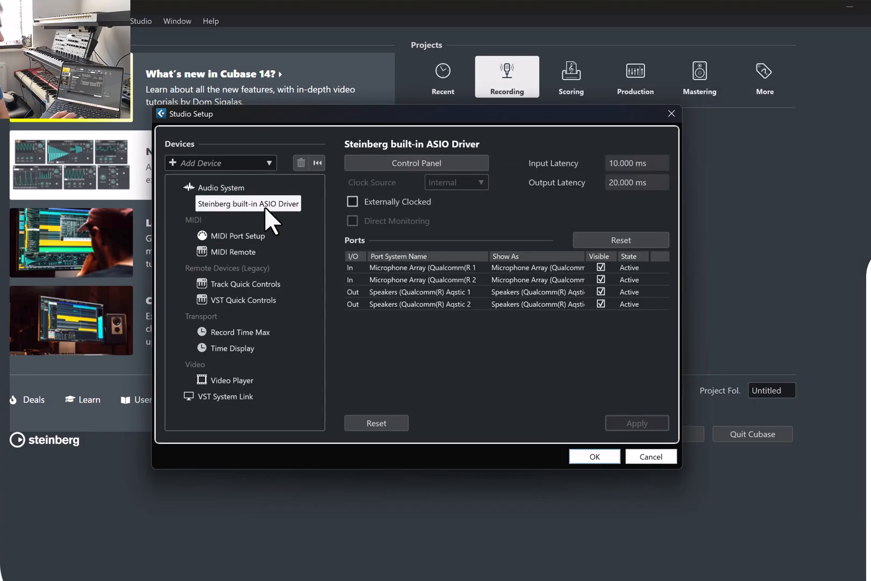
left_click(223, 187)
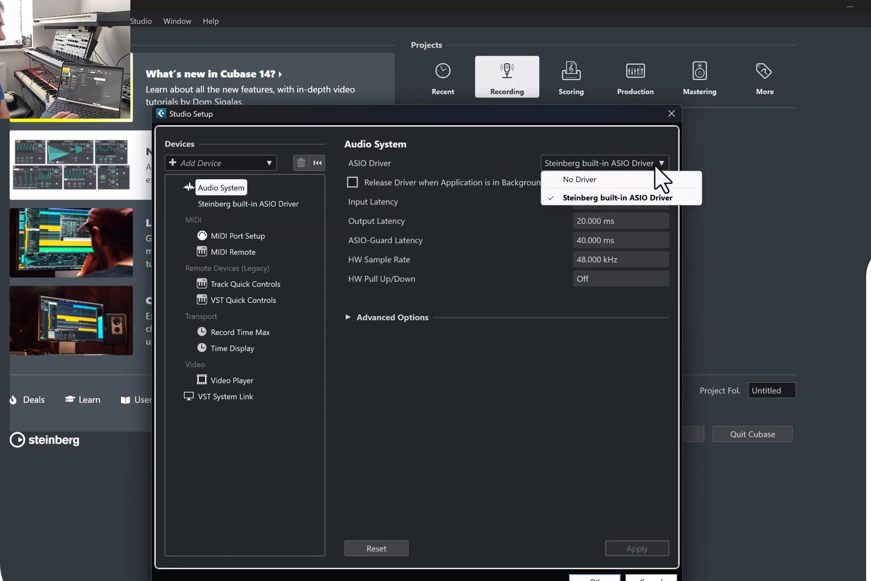
mouse_move(583, 139)
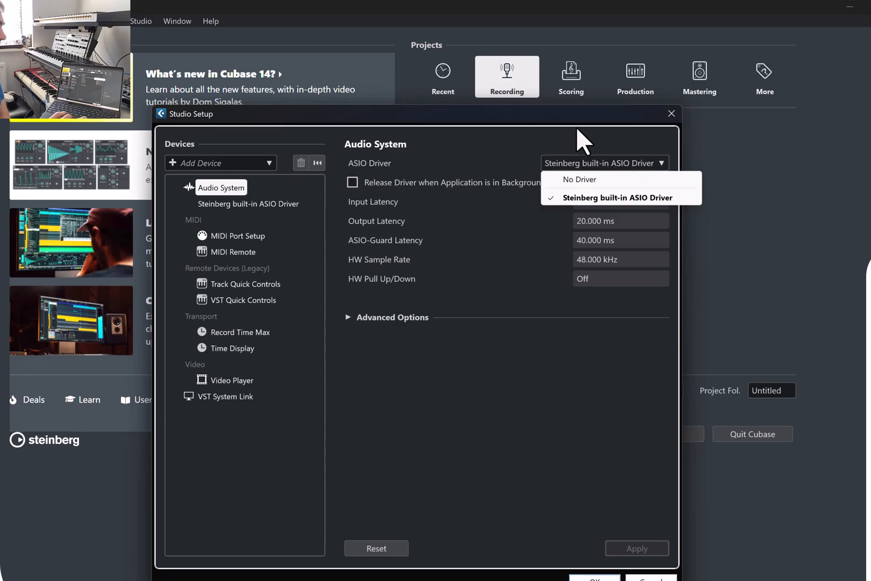
left_click(622, 197)
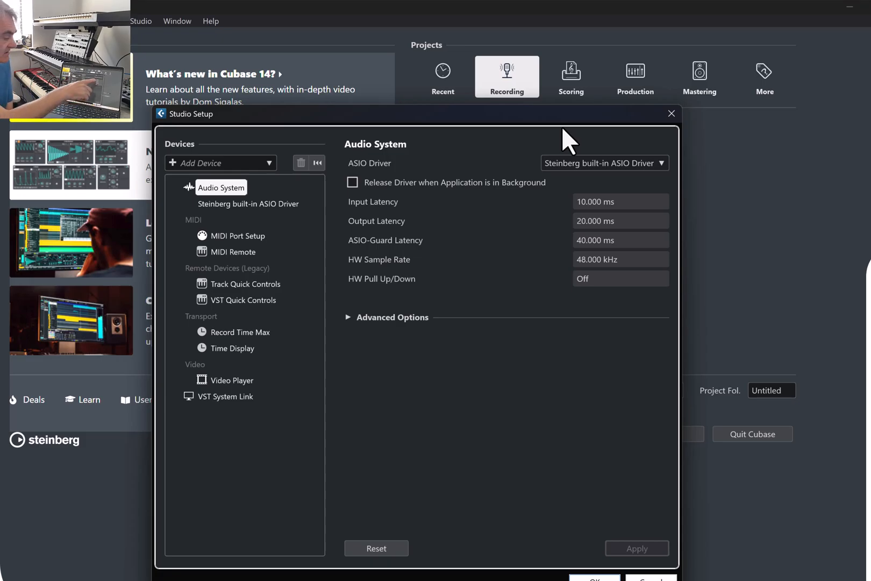
mouse_move(595, 228)
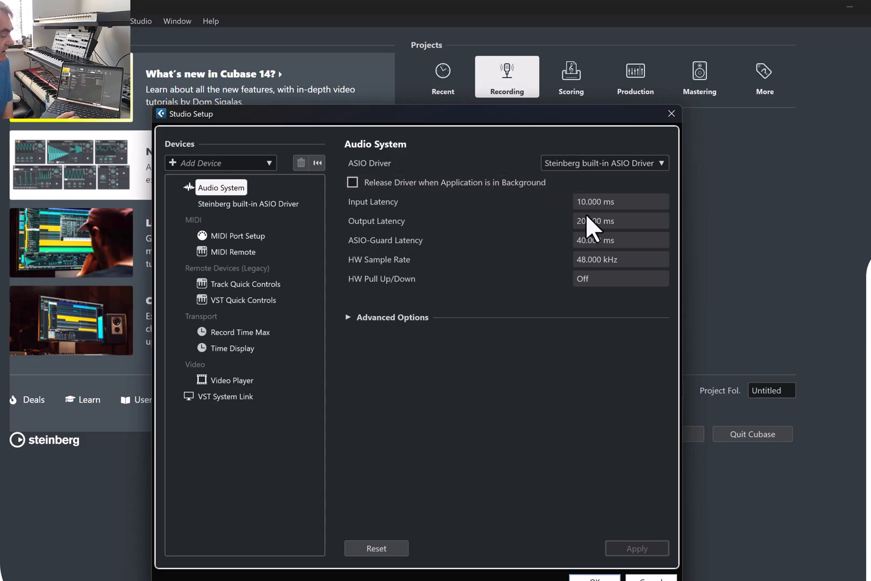
mouse_move(489, 243)
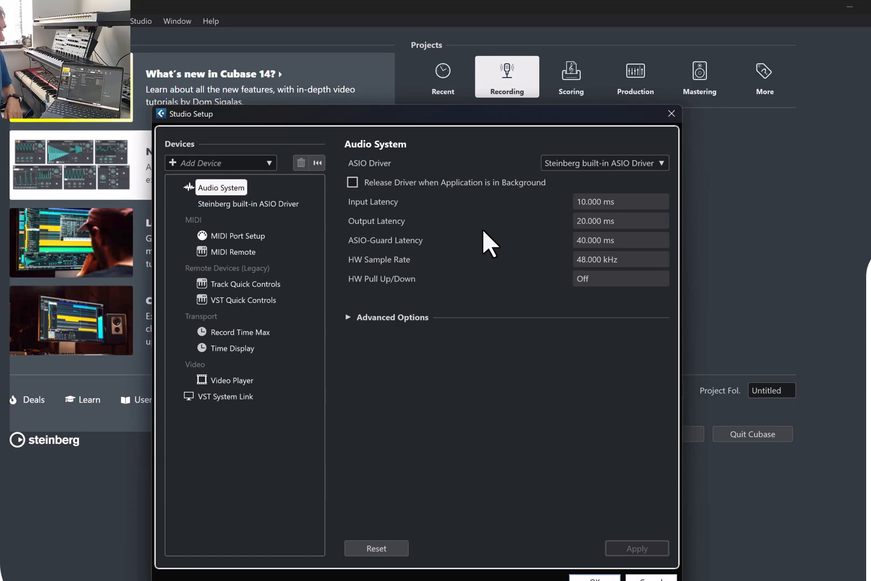
Confirm Studio Setup with OK so the armdemo project opens.
left_click(671, 113)
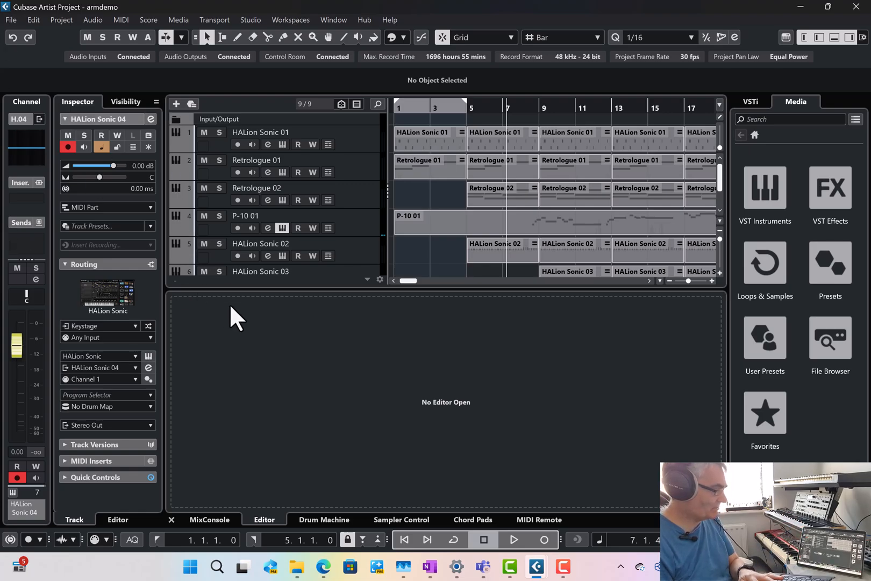
mouse_move(312, 256)
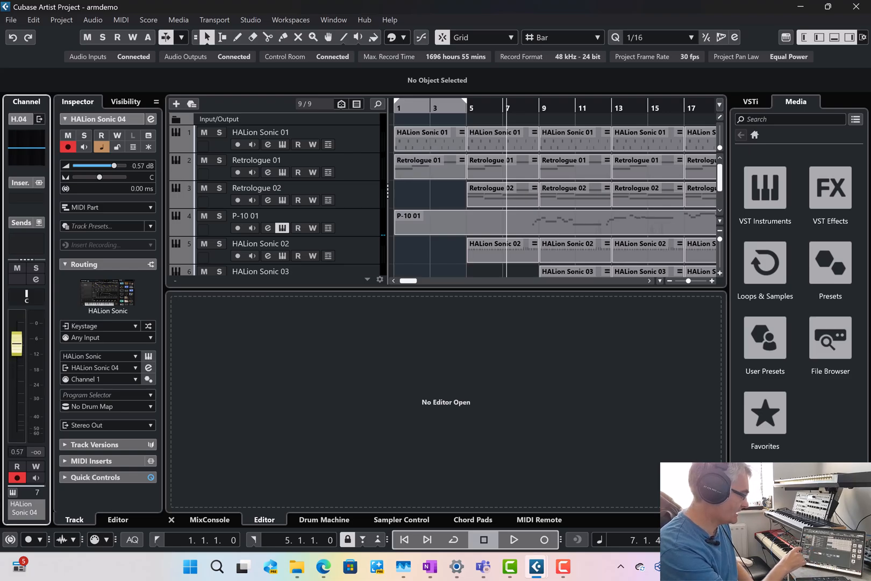
Show the MixConsole faders for all armdemo tracks in the lower zone.
left_click(208, 520)
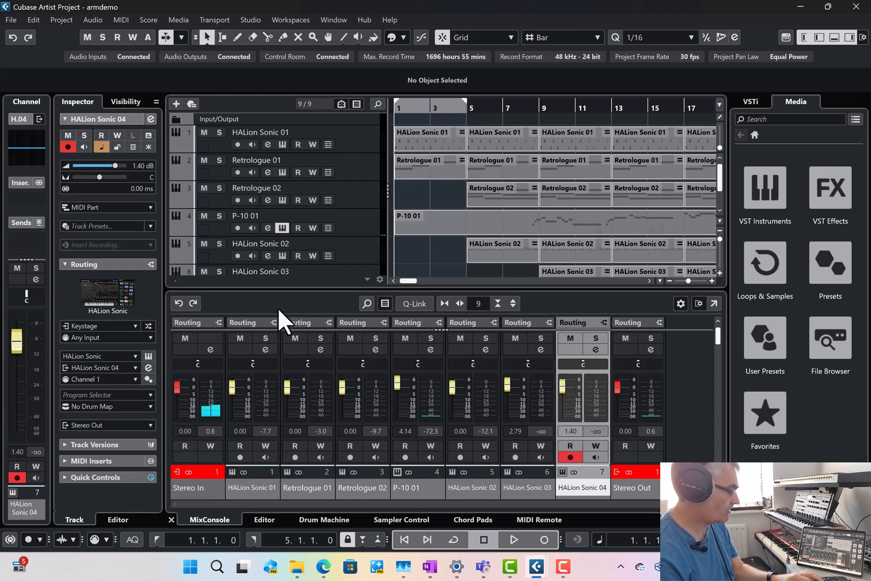
mouse_move(513, 540)
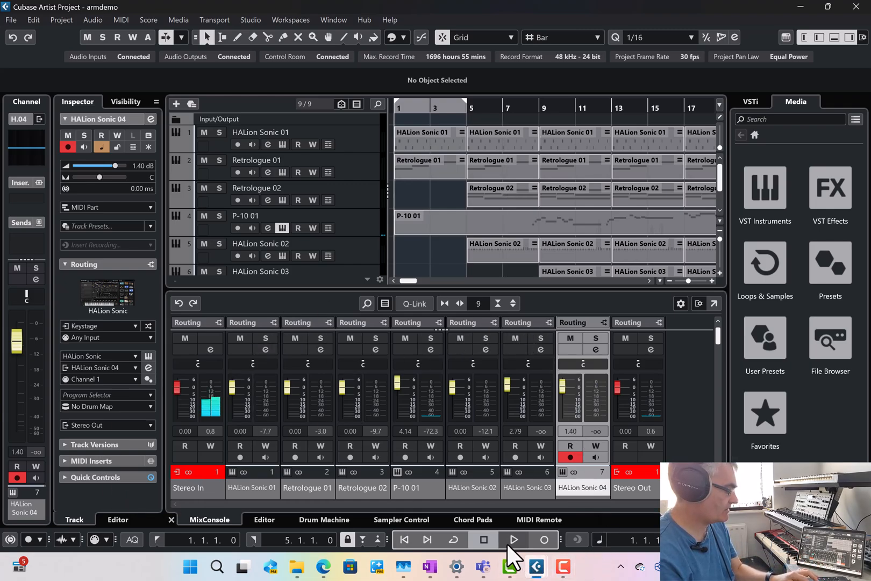
Play and stop the armdemo project, then select the P-10 01 track.
left_click(513, 539)
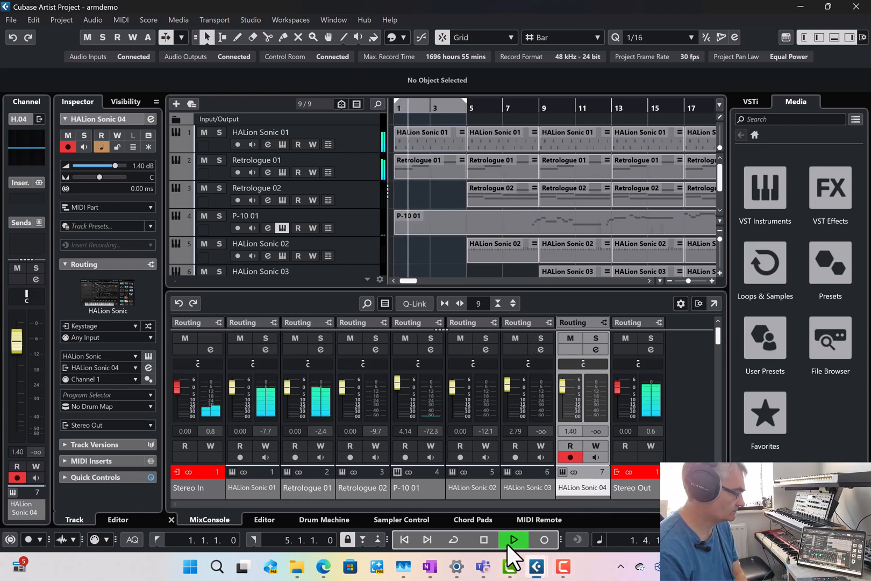
left_click(512, 540)
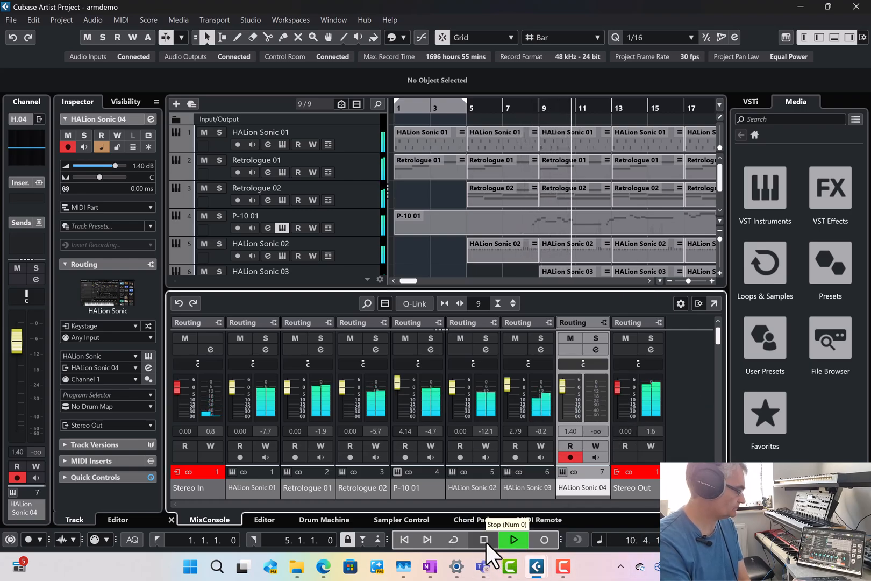
left_click(484, 540)
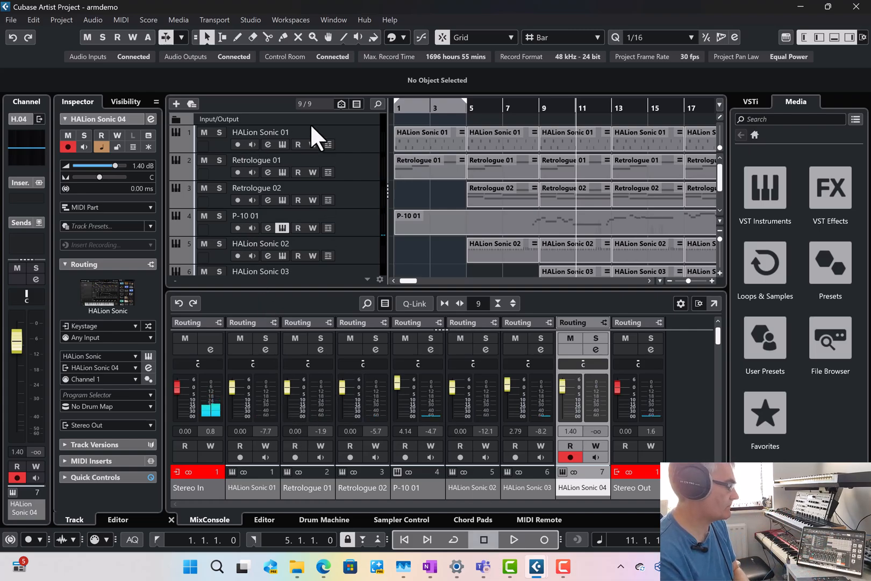
mouse_move(320, 151)
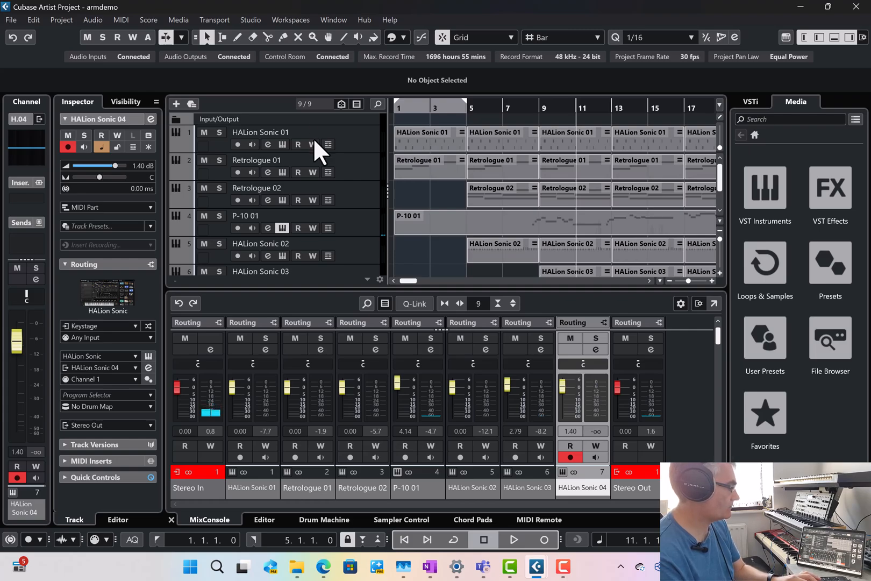
mouse_move(342, 147)
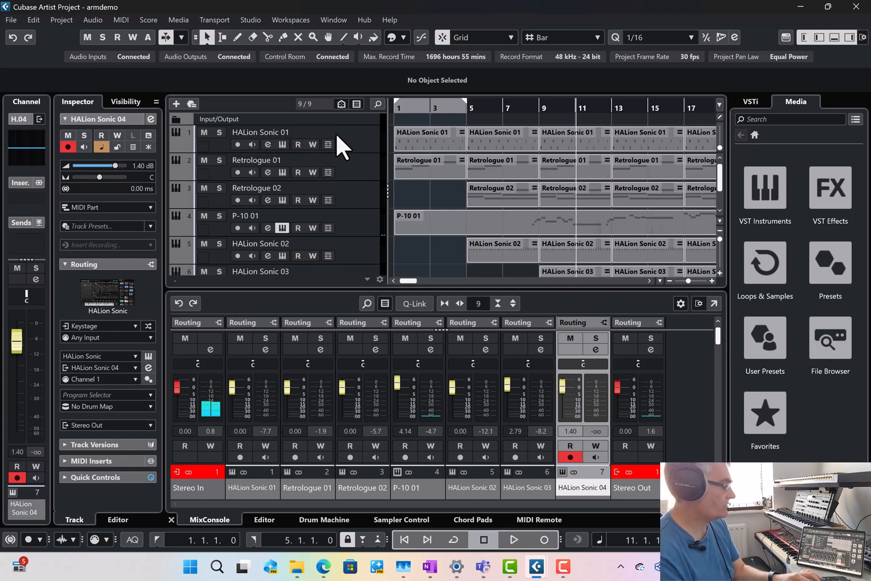
mouse_move(370, 209)
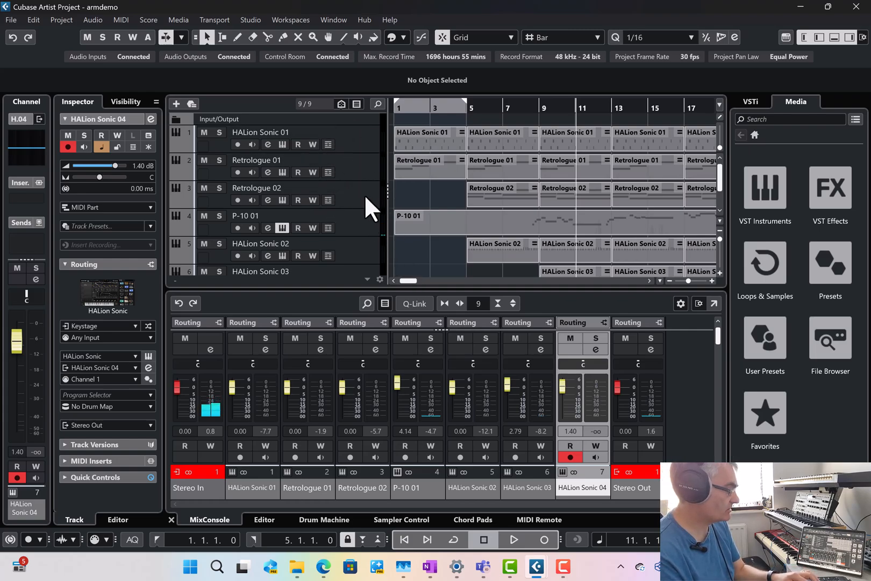
mouse_move(391, 186)
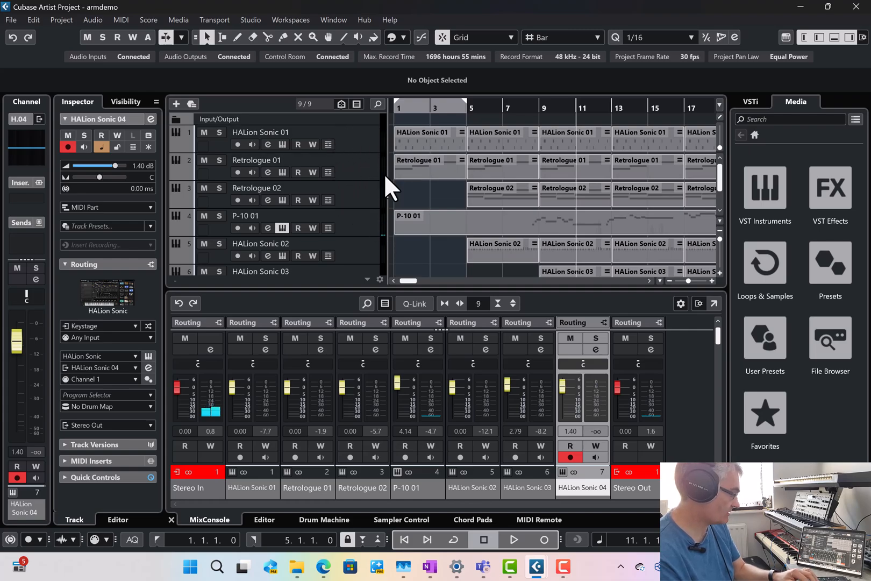
scroll("down", 3)
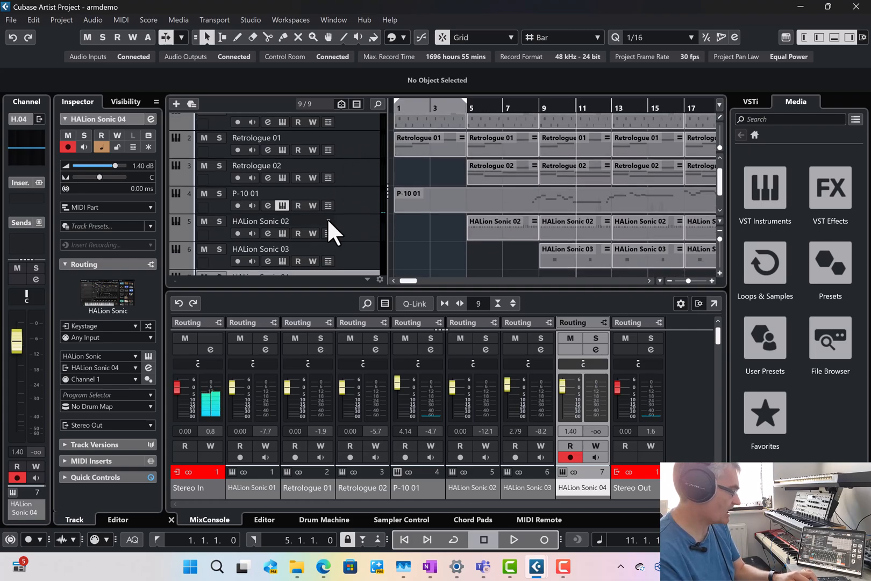
left_click(244, 192)
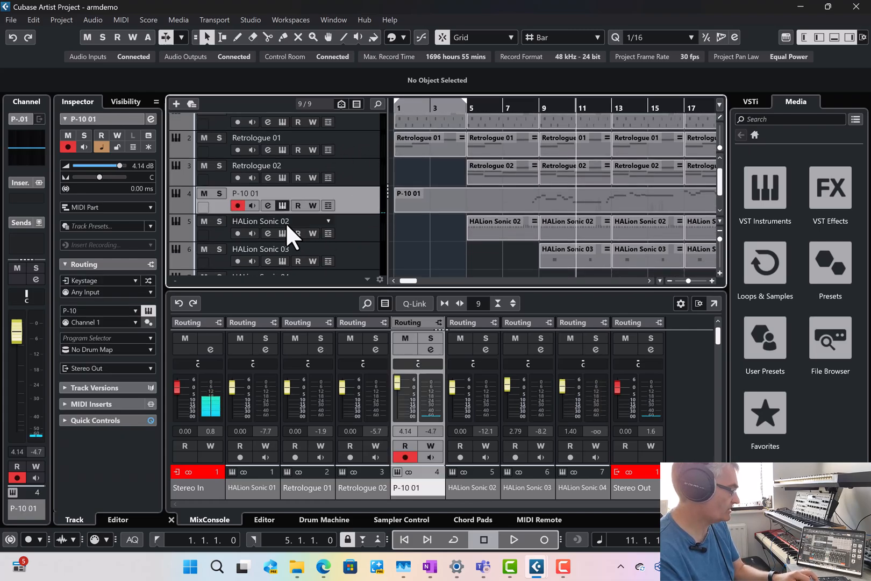
mouse_move(282, 206)
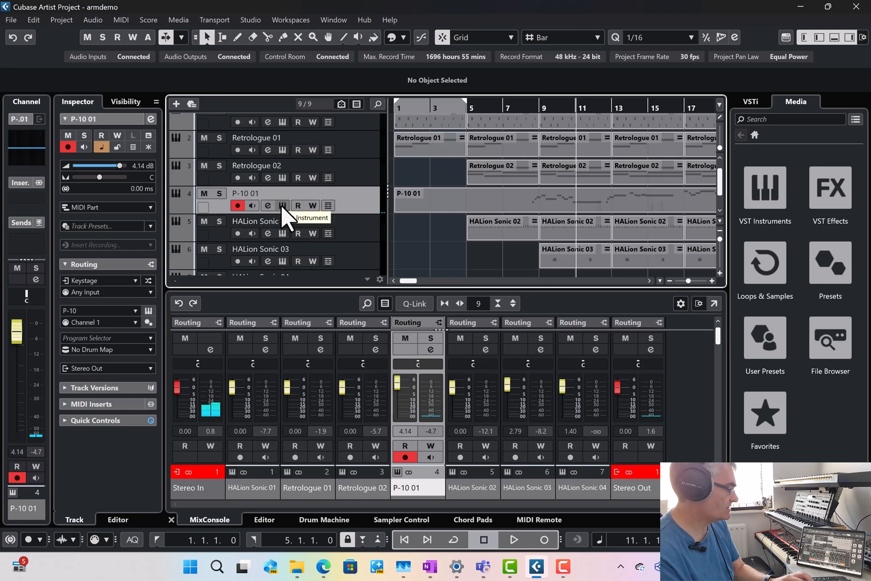
left_click(267, 206)
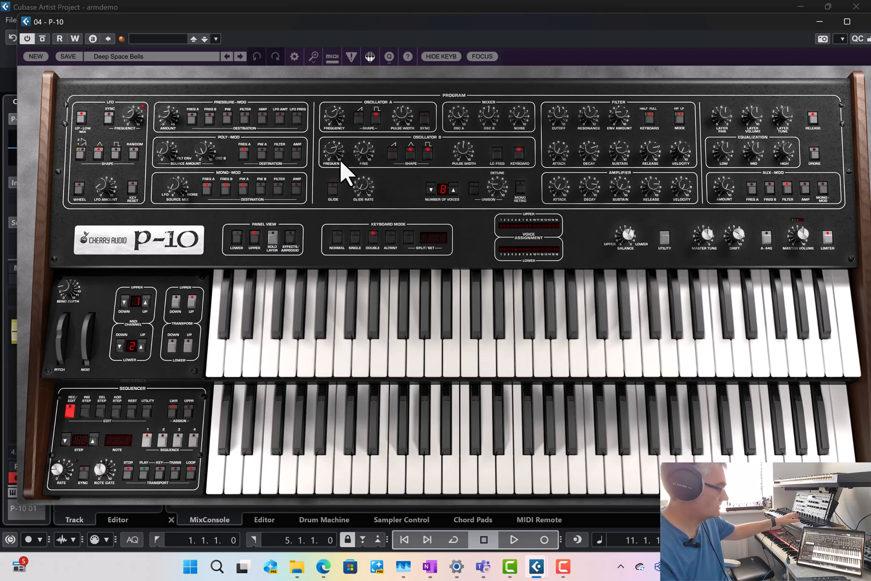
left_click(333, 56)
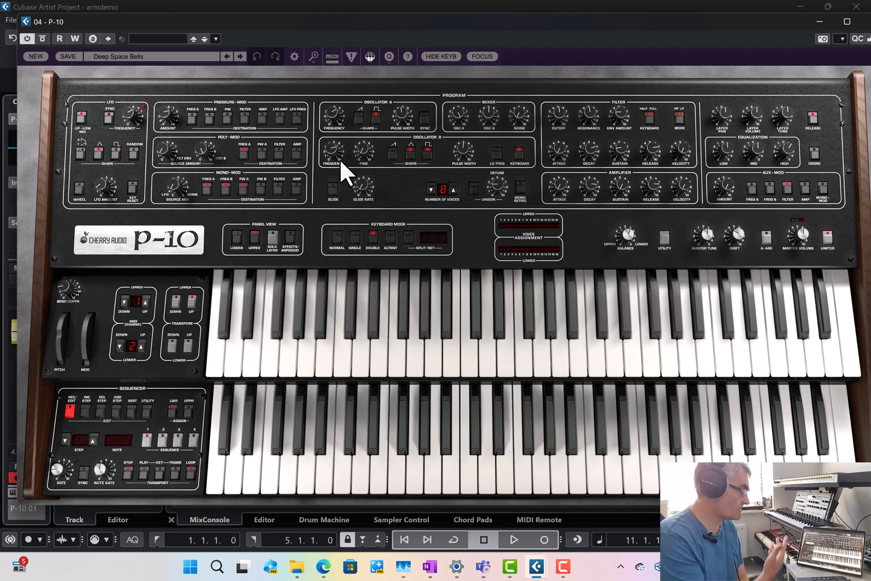
mouse_move(661, 10)
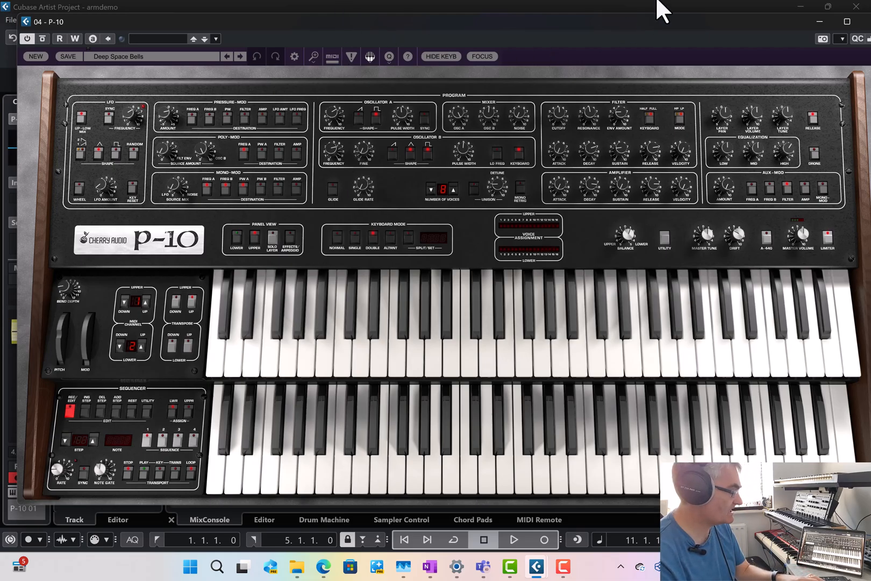
mouse_move(554, 11)
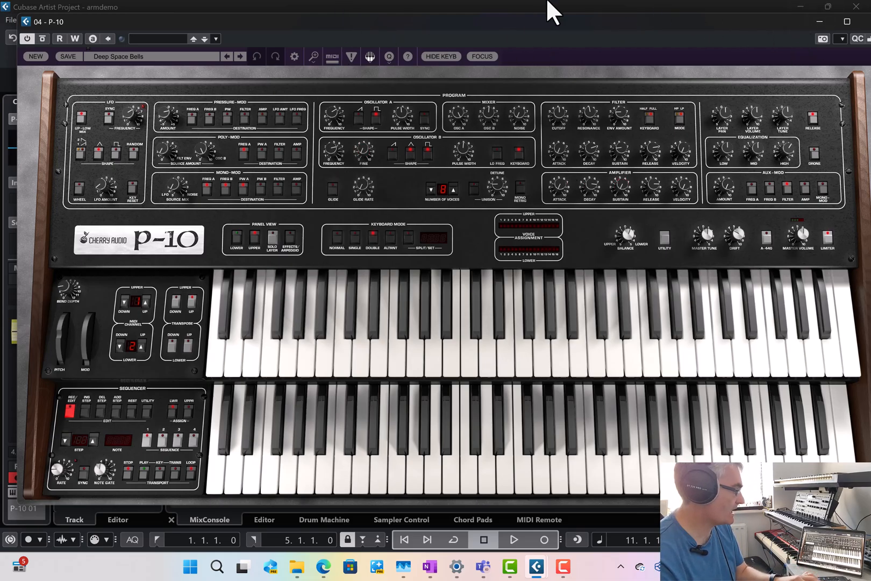
mouse_move(842, 23)
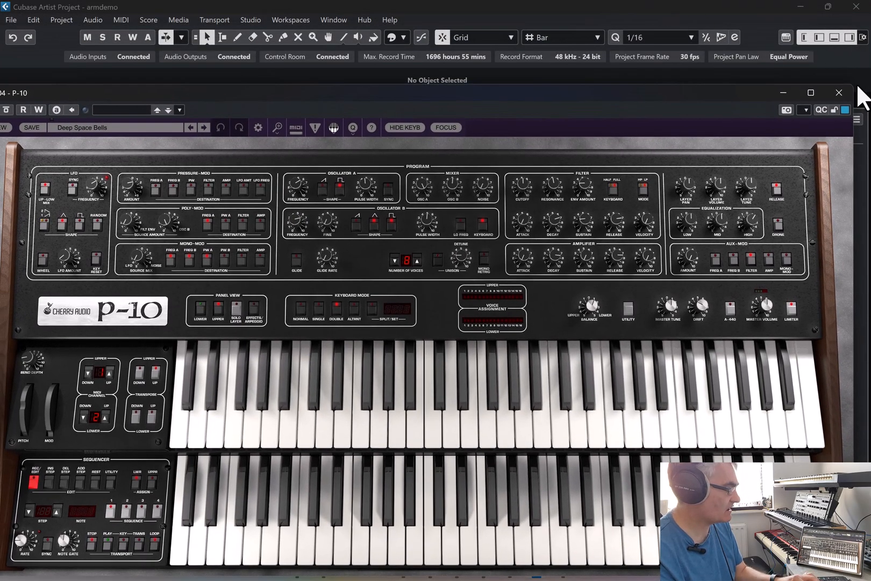
left_click(839, 92)
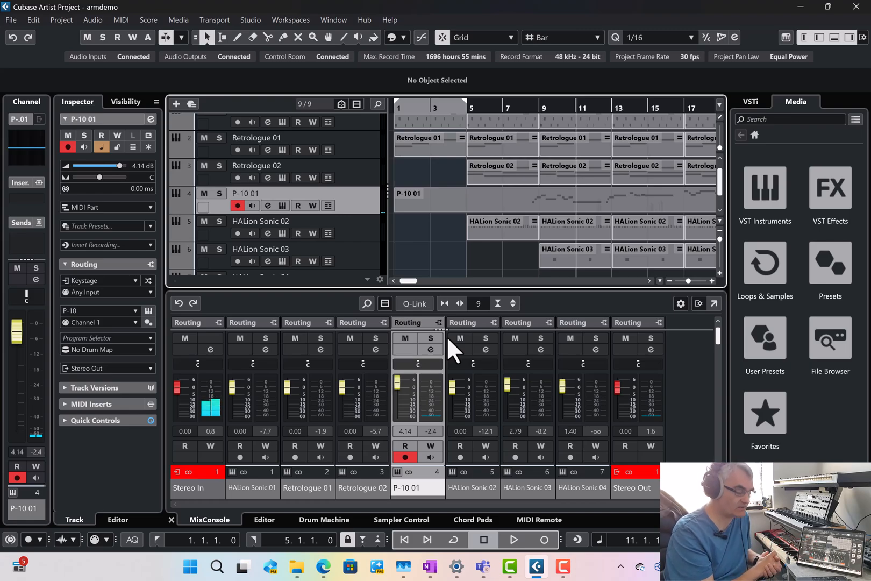
Add a new instrument track using WAVESTATION as its instrument.
scroll("down", 3)
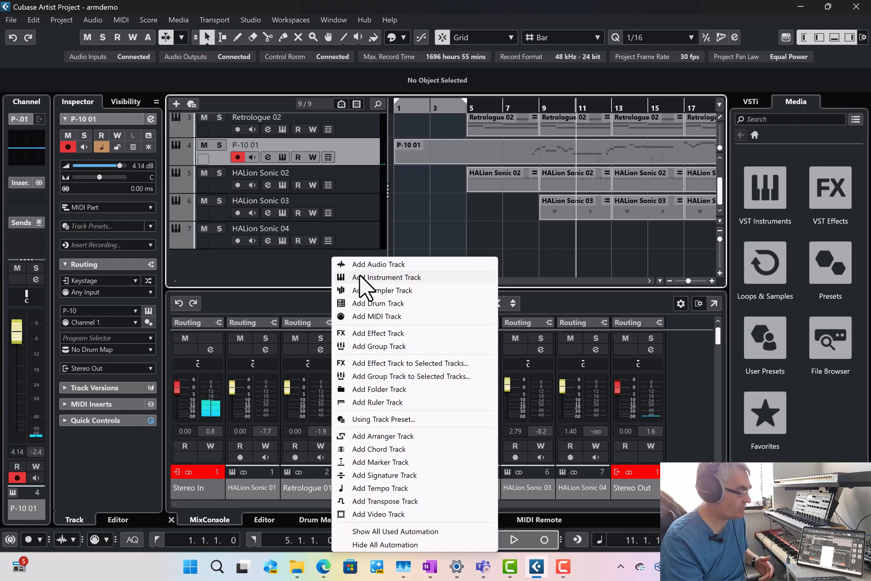
left_click(389, 277)
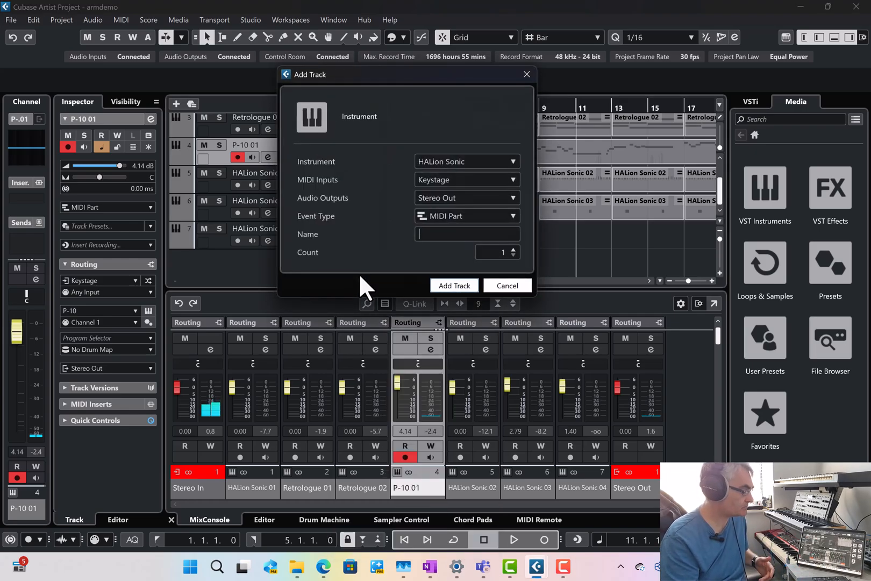
mouse_move(416, 122)
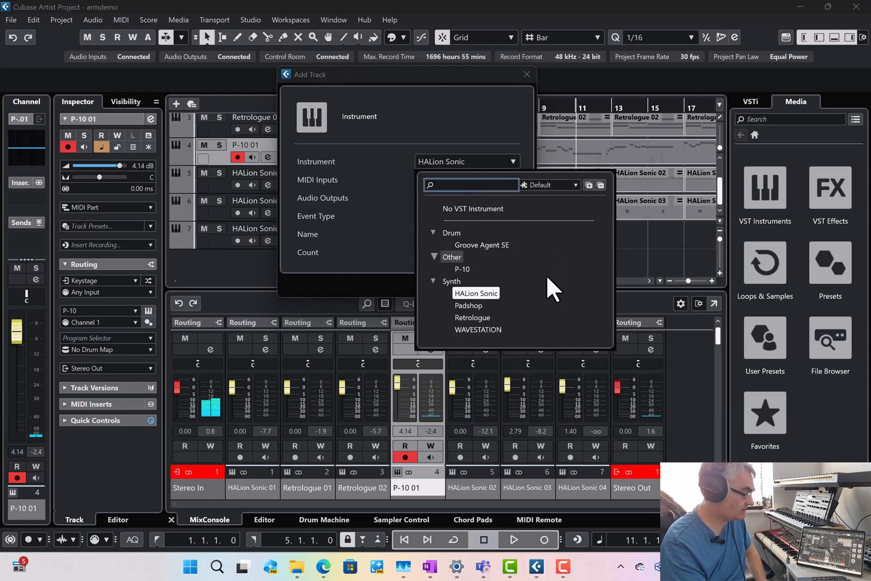
left_click(478, 329)
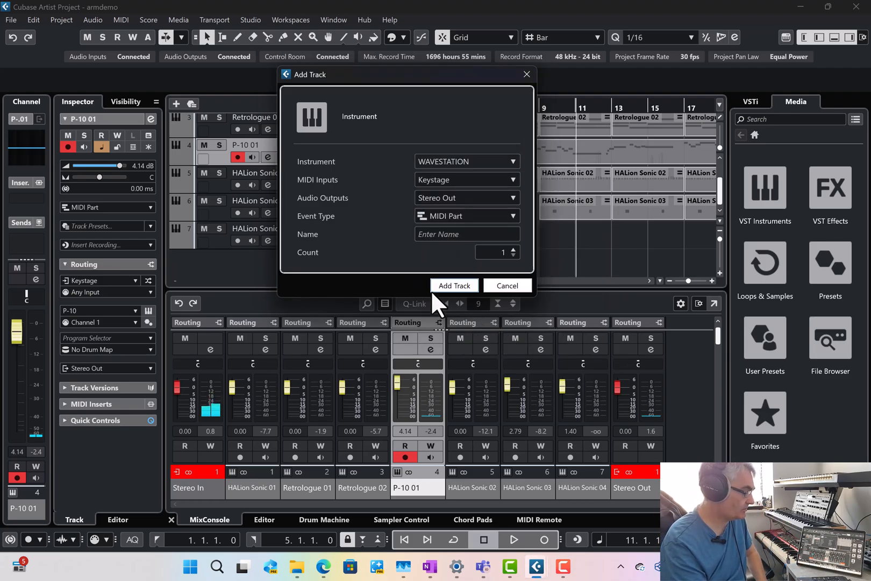
left_click(506, 285)
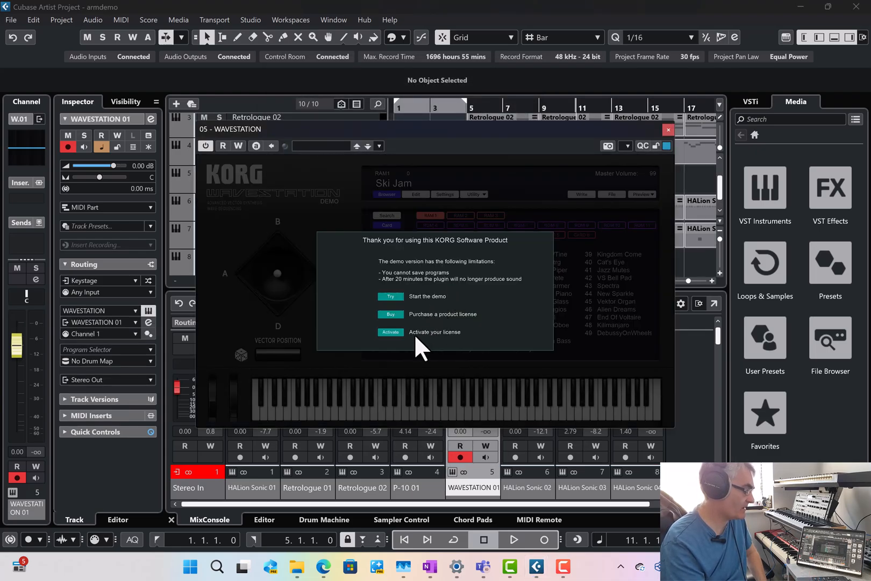
mouse_move(389, 309)
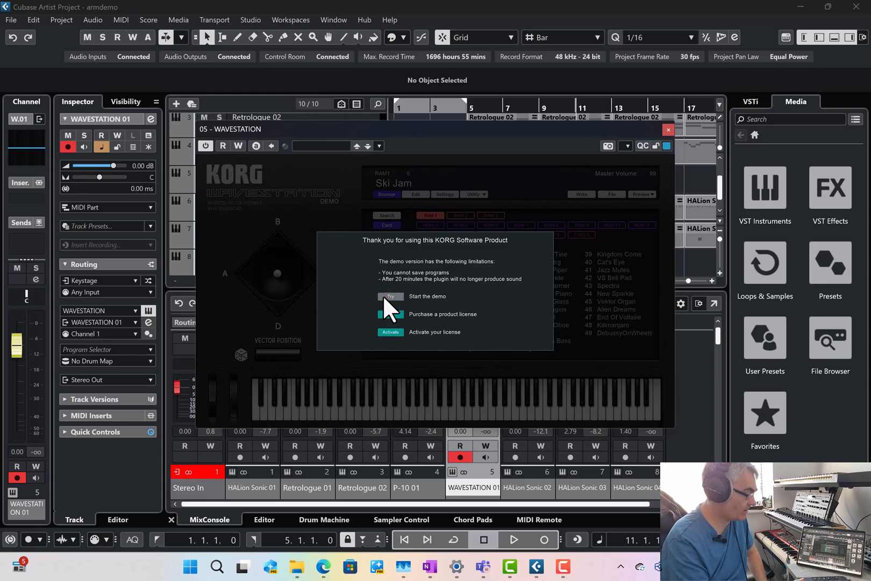
Start the KORG WAVESTATION demo, then close its plugin window.
left_click(390, 296)
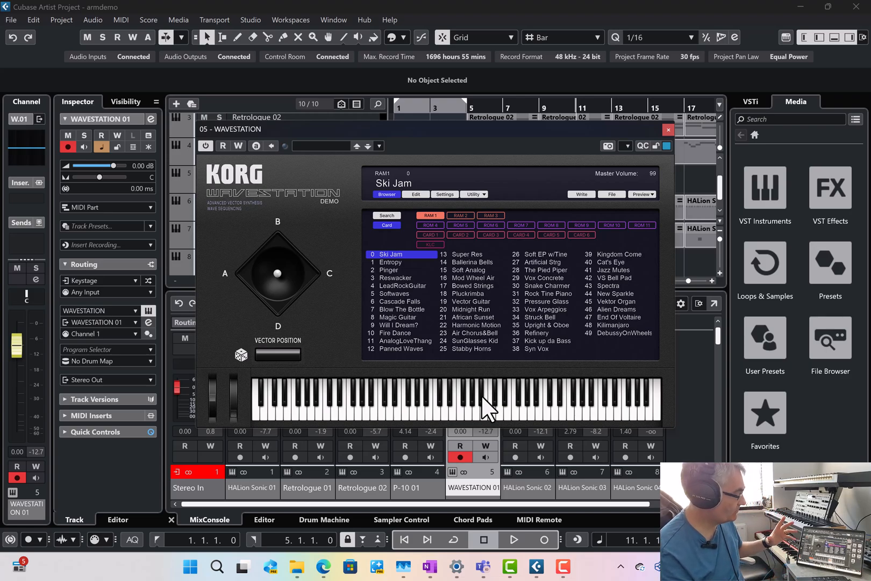
left_click(668, 129)
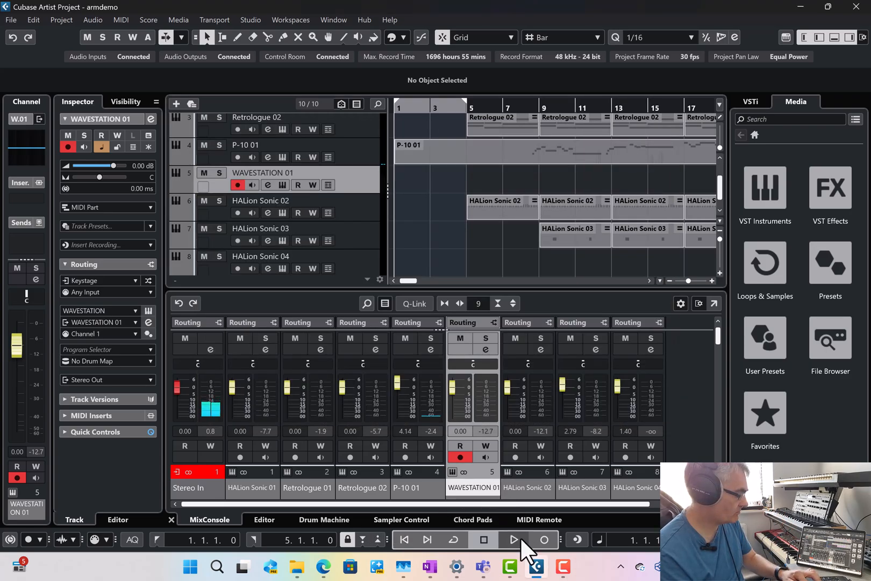
Start playback so WAVESTATION sounds with the HALion and Retrologue tracks.
left_click(512, 540)
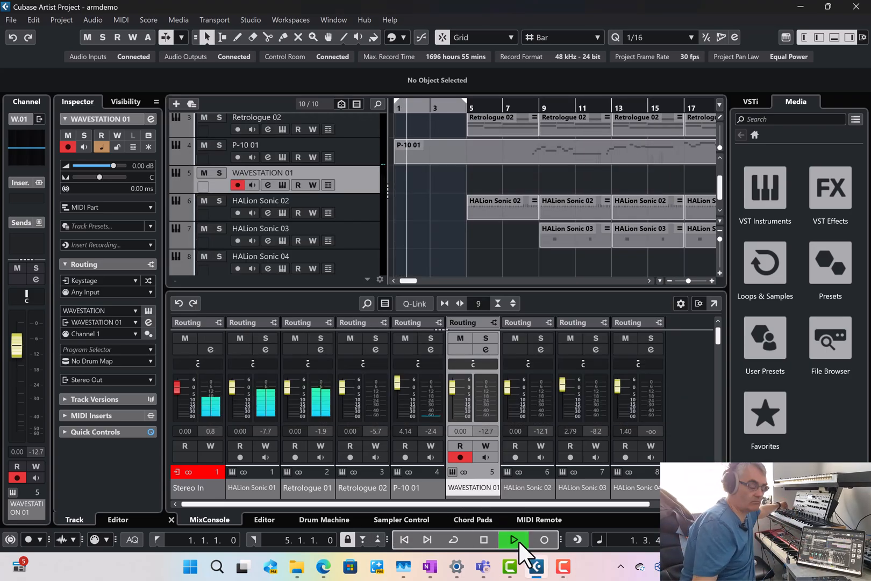
left_click(512, 540)
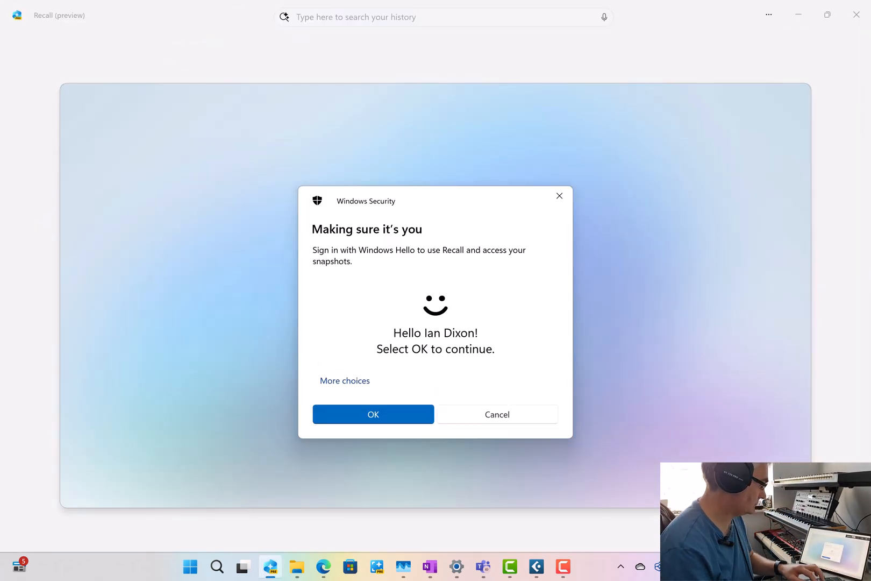
Confirm the Windows Hello prompt to access Recall snapshots.
left_click(373, 414)
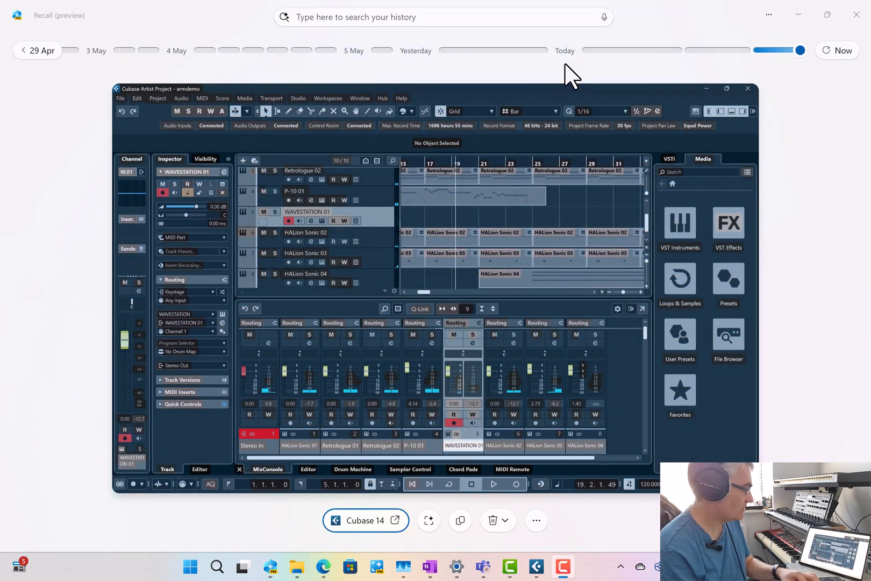
Browse the Recall timeline to the snapshot from today at 11:08.
left_click(800, 50)
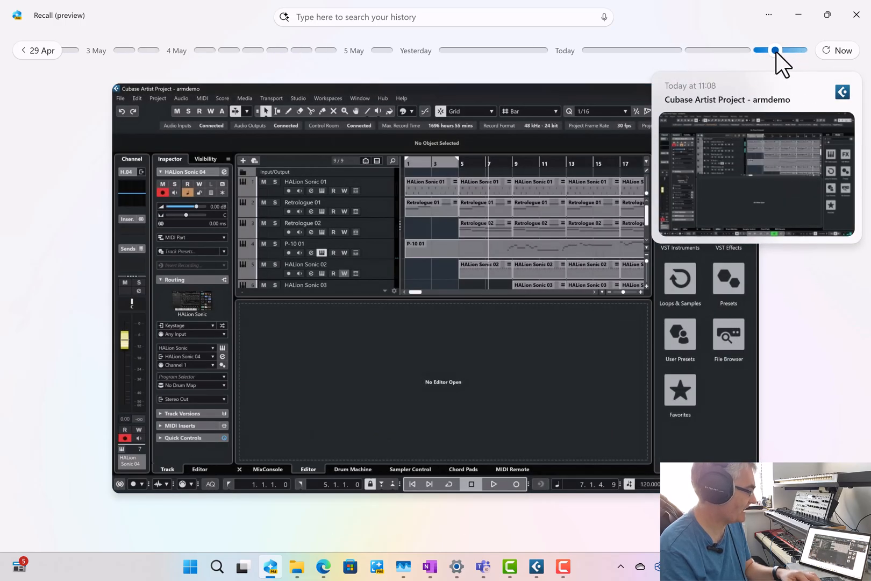
left_click(421, 50)
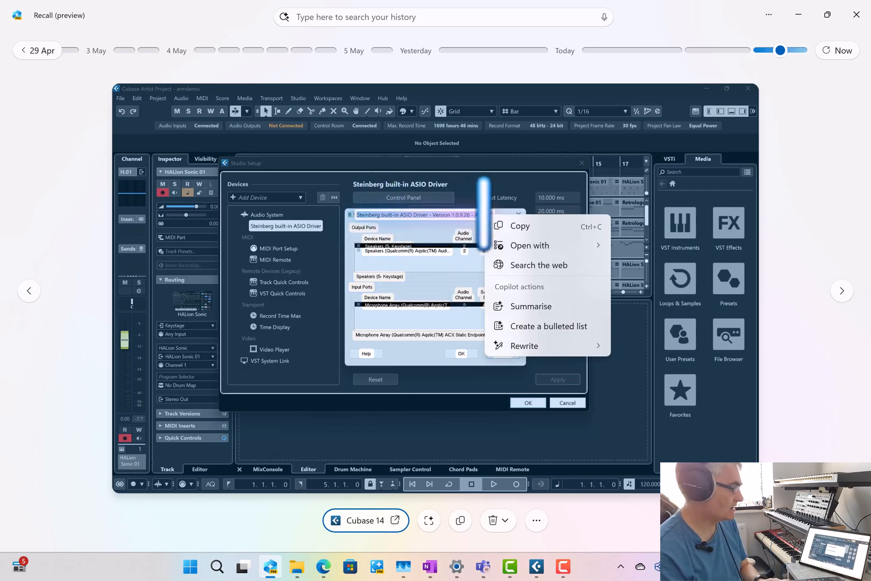
mouse_move(528, 236)
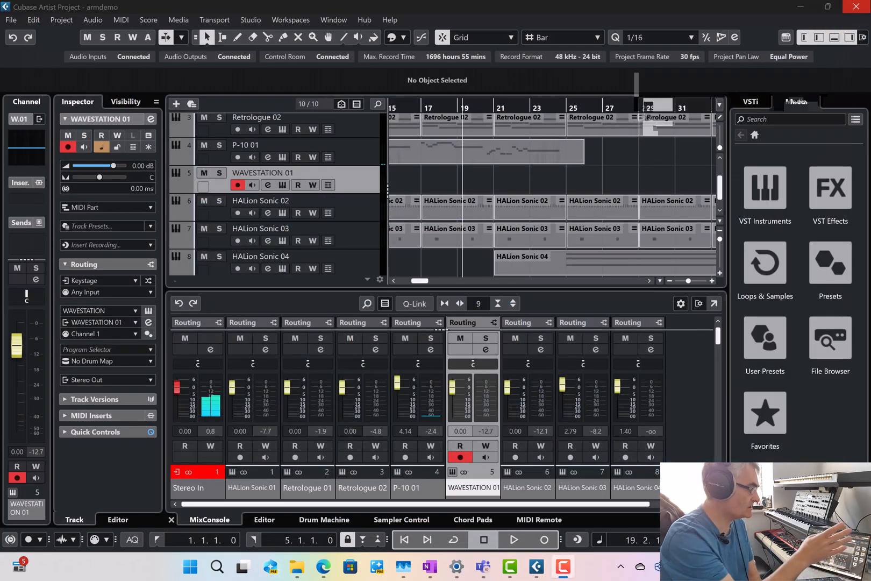
Bring the armdemo project back into focus with WAVESTATION 01 still the active track.
left_click(795, 101)
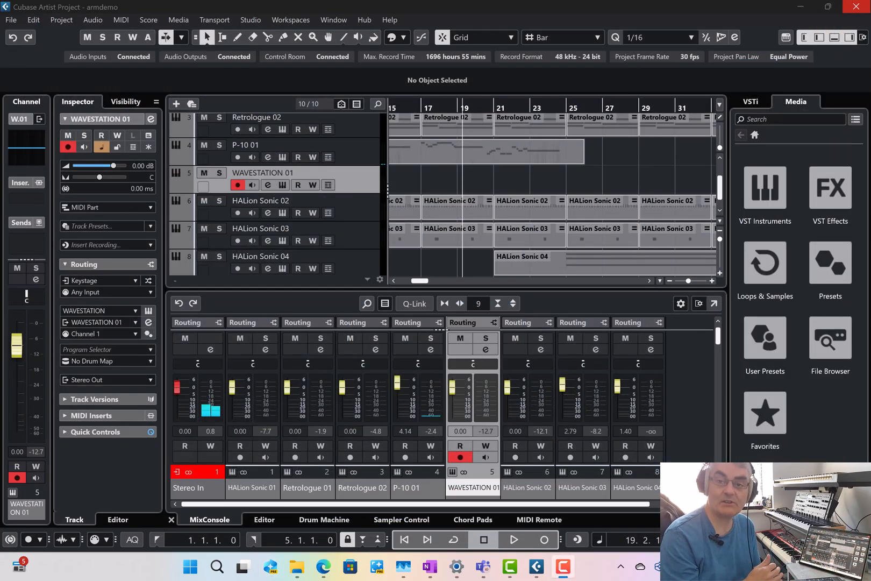